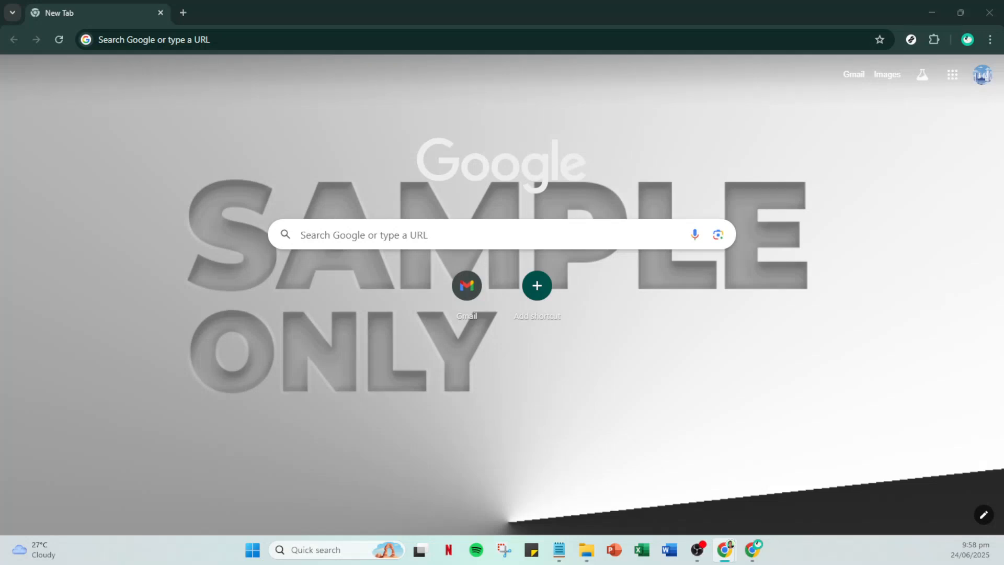
mouse_move(951, 391)
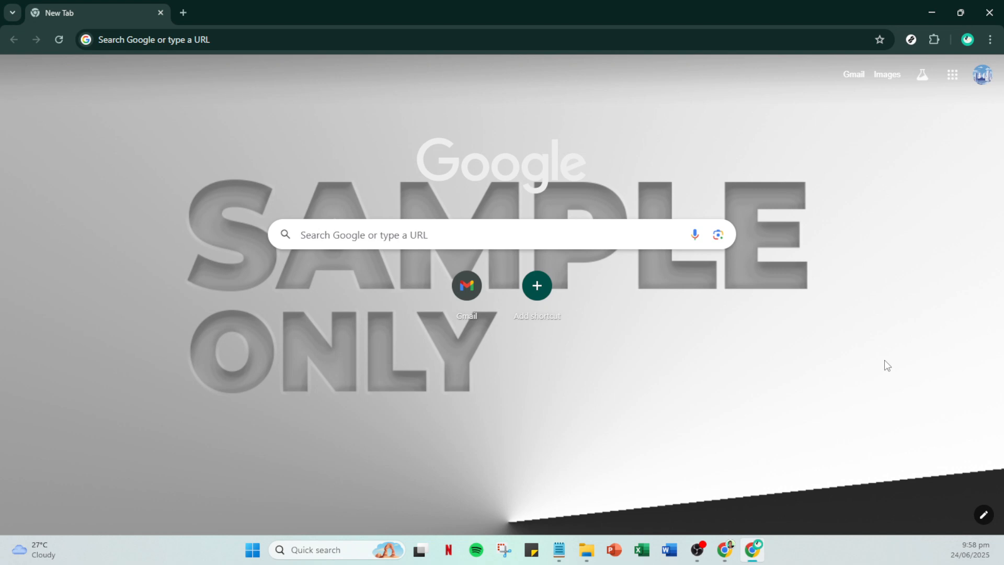
mouse_move(890, 362)
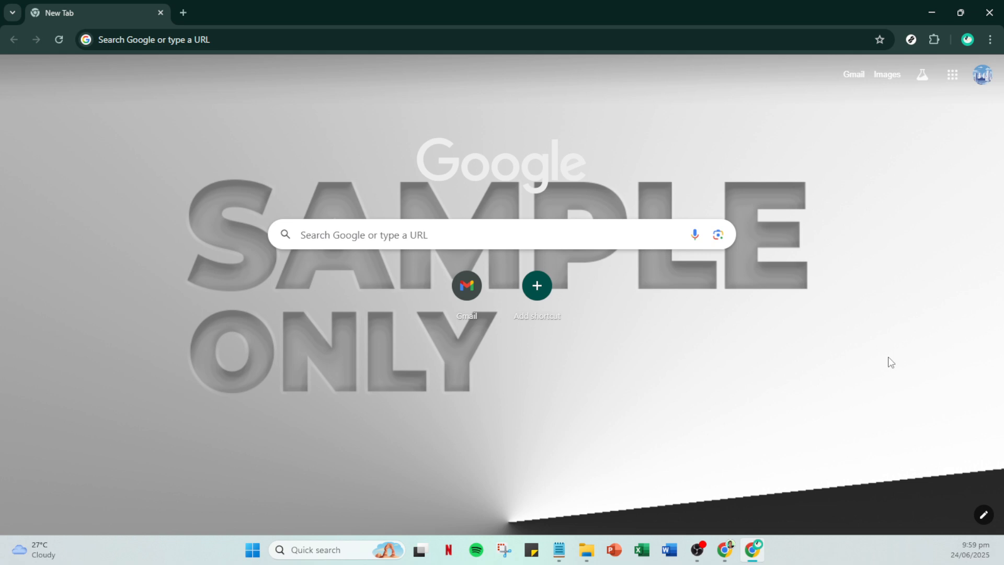
mouse_move(967, 90)
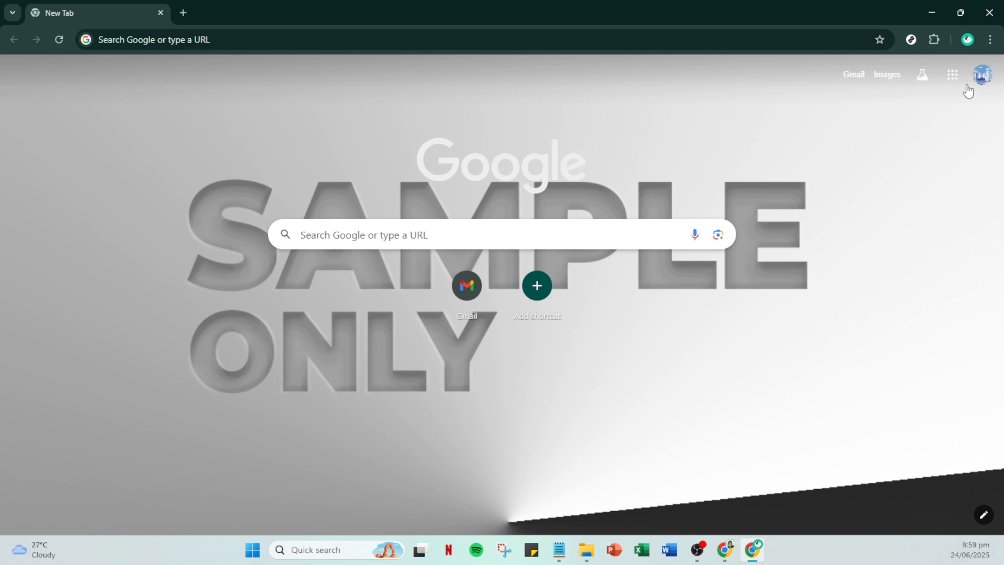
Go from the profile avatar to Manage your Google Account.
click(981, 75)
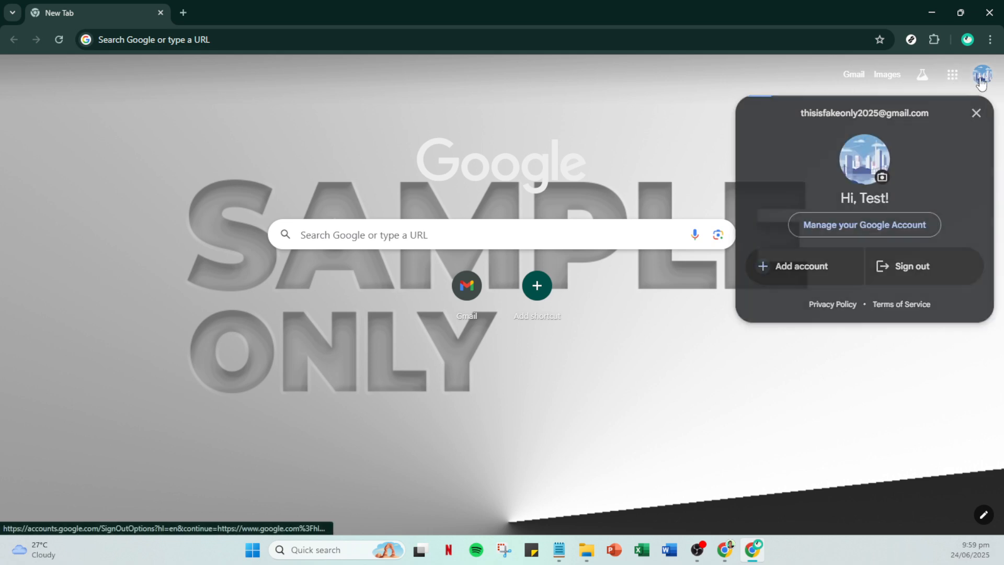
click(863, 225)
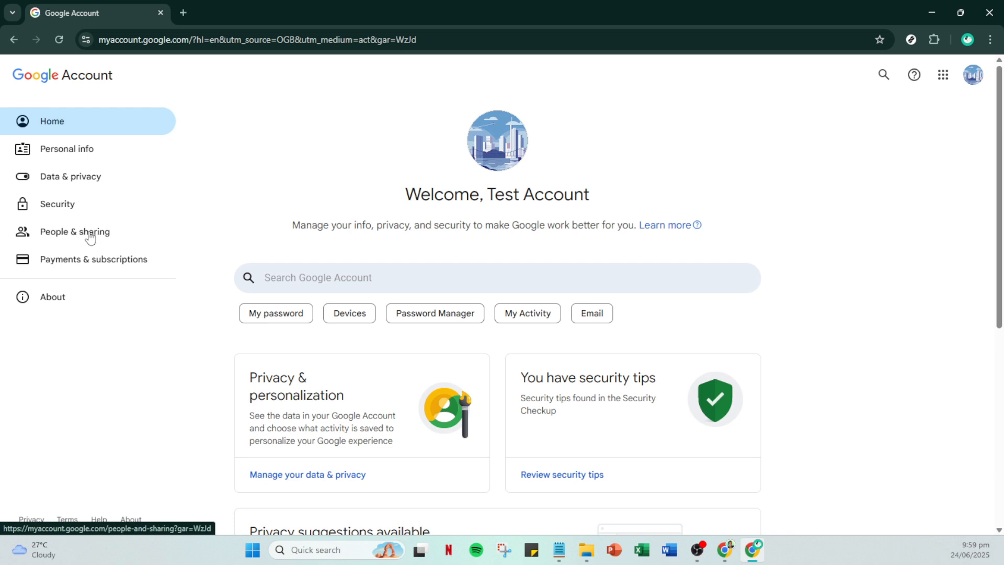
Go to People & sharing and the Your family on Google page.
click(75, 232)
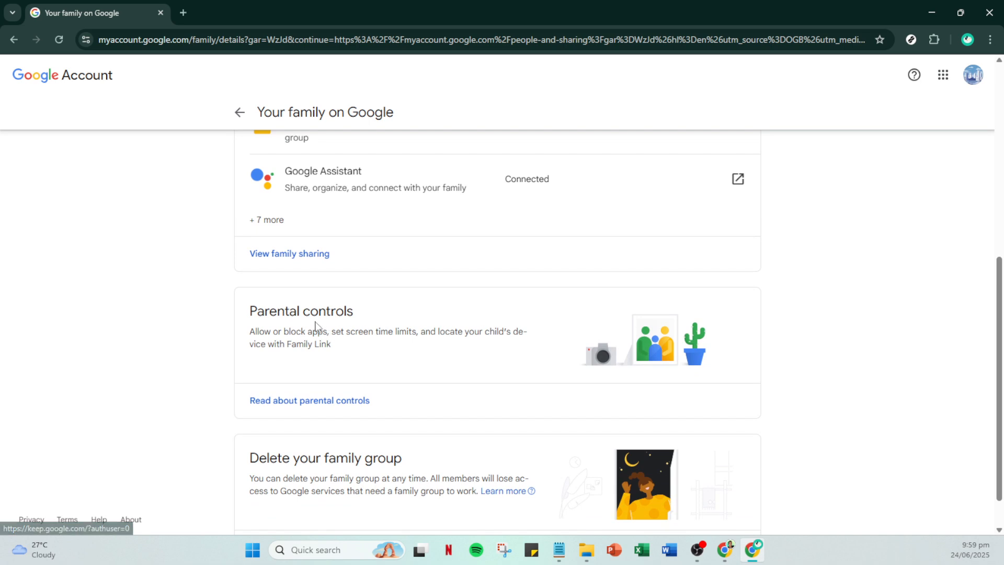
mouse_move(263, 311)
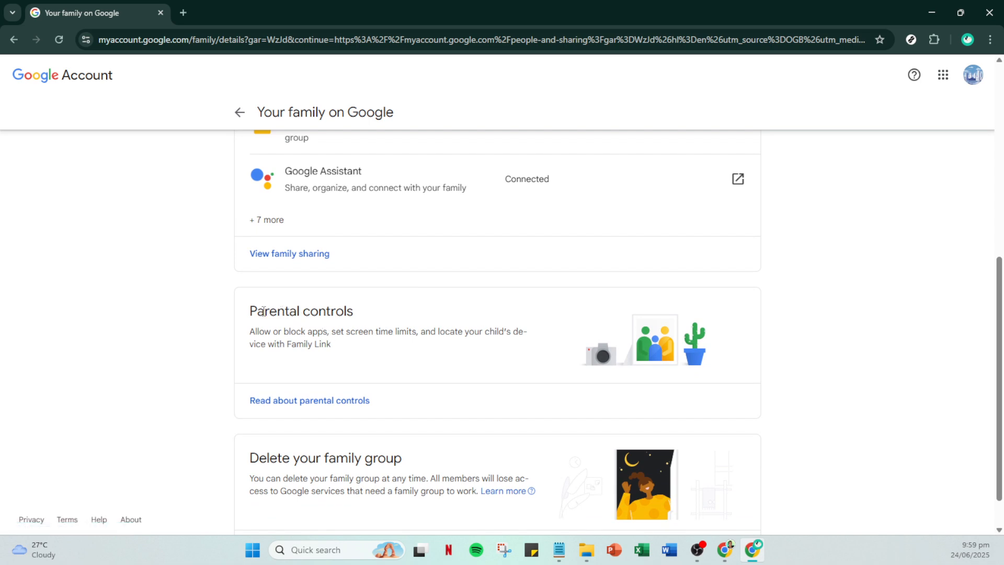
Open the Parental controls card to launch Family Link's family page.
double_click(301, 312)
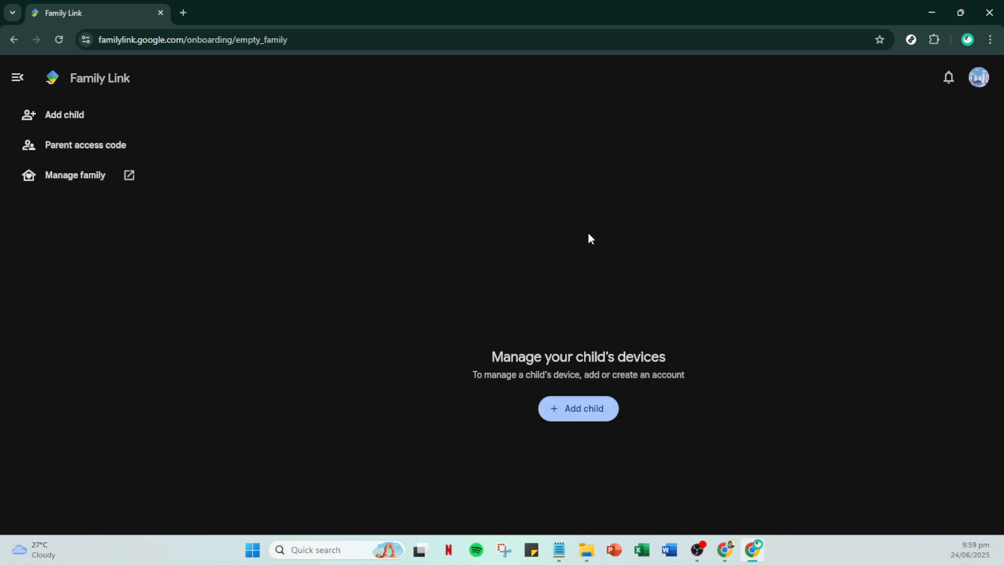
Choose Add child to show the 'Get your child's device' setup instructions.
click(577, 407)
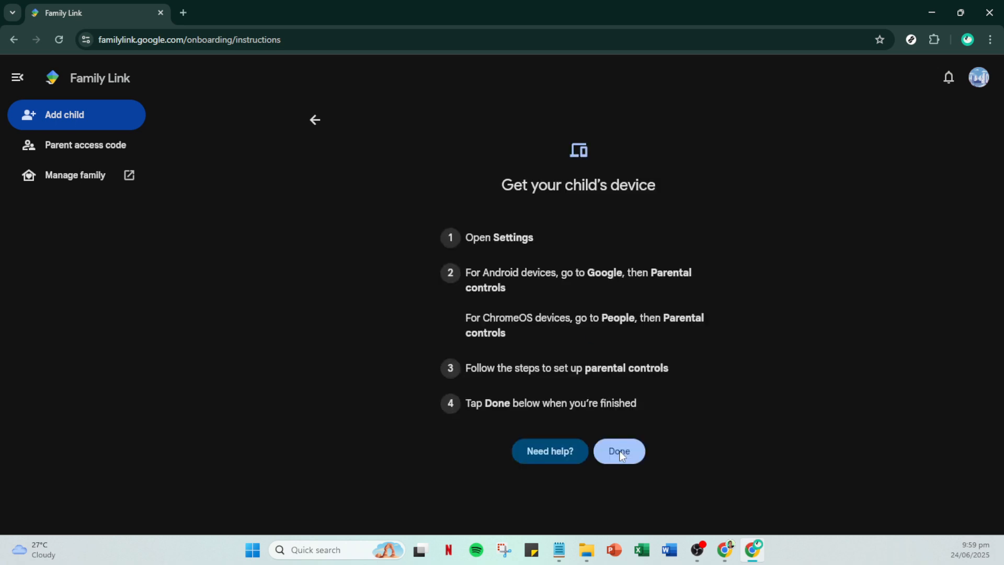